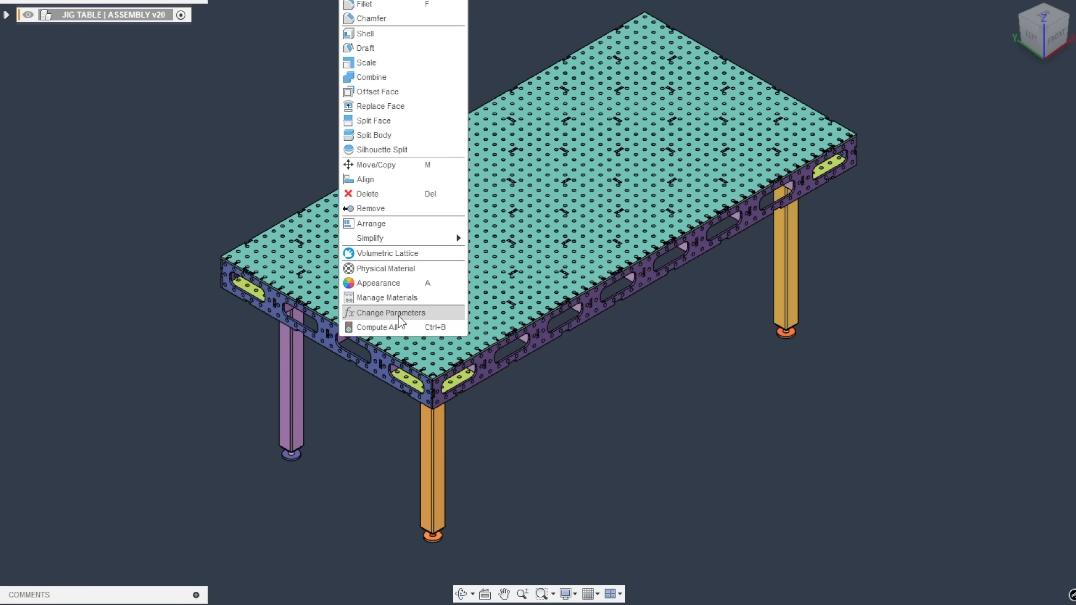
- With Automatic Compute off, change SIZE_LENGTH from 8 ft to 3 ft so TABLE_LENGTH becomes 36 in
click(392, 312)
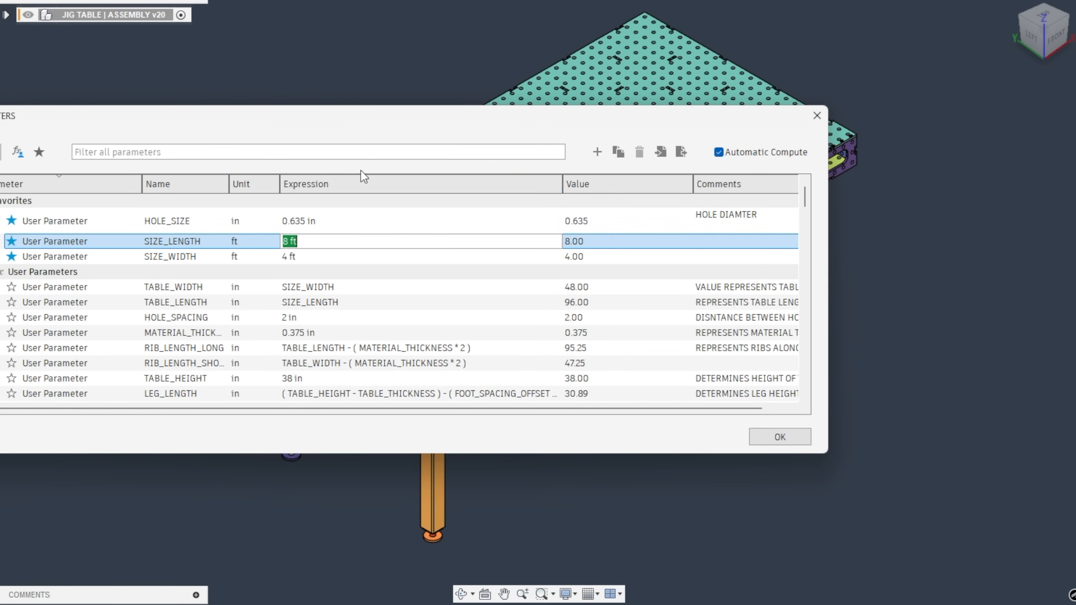
mouse_move(254, 184)
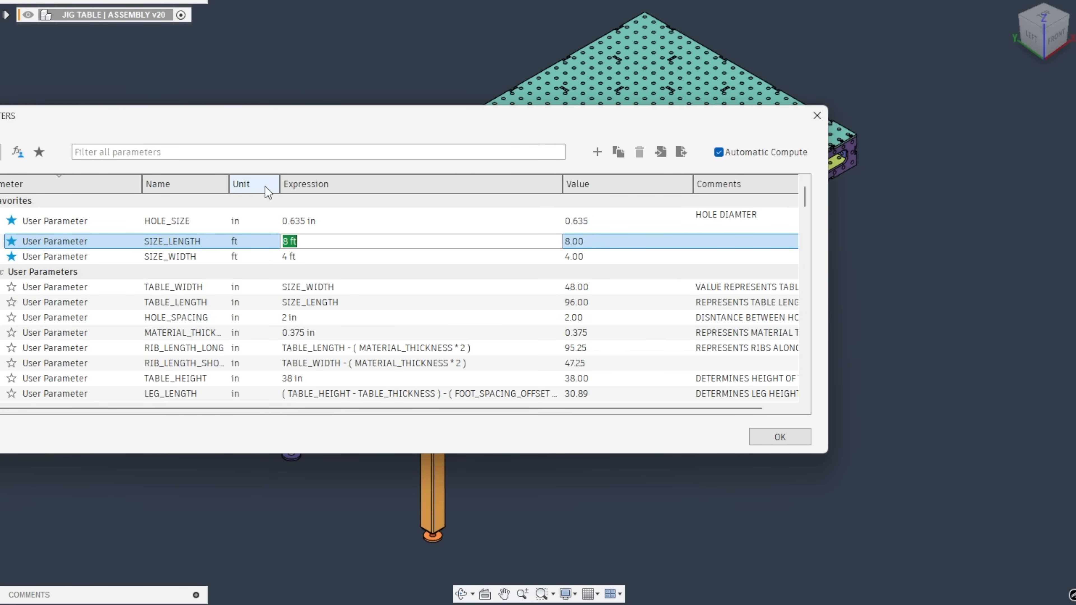
click(719, 152)
text(3)
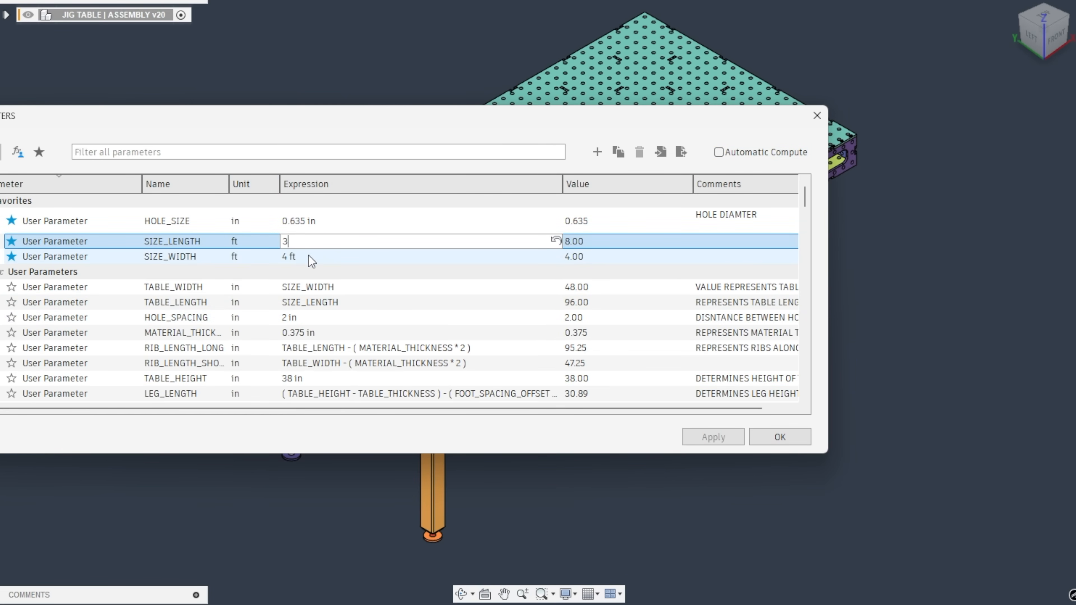
key(Return)
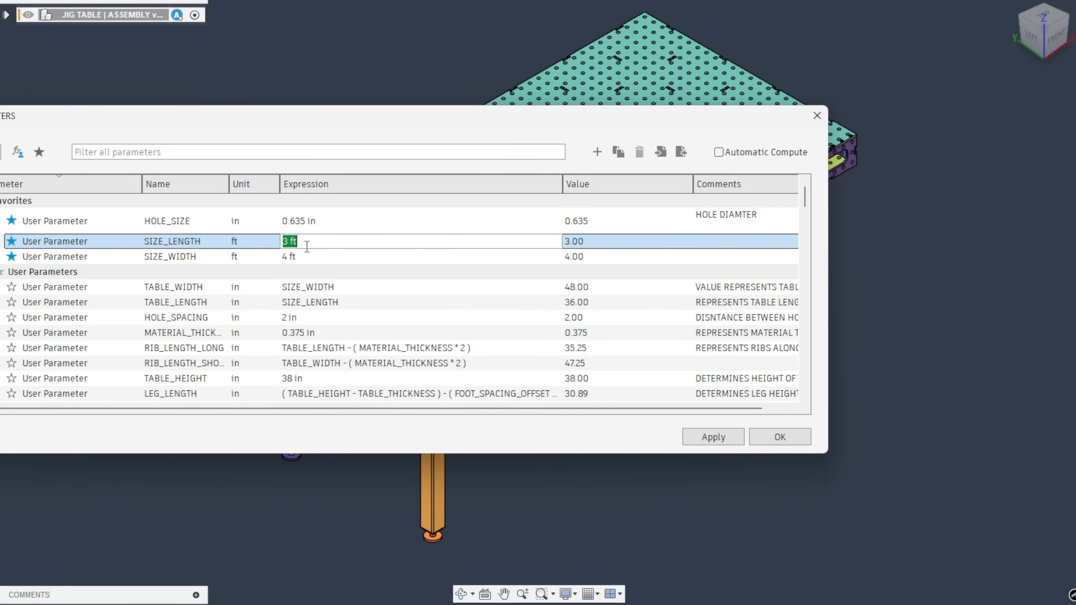